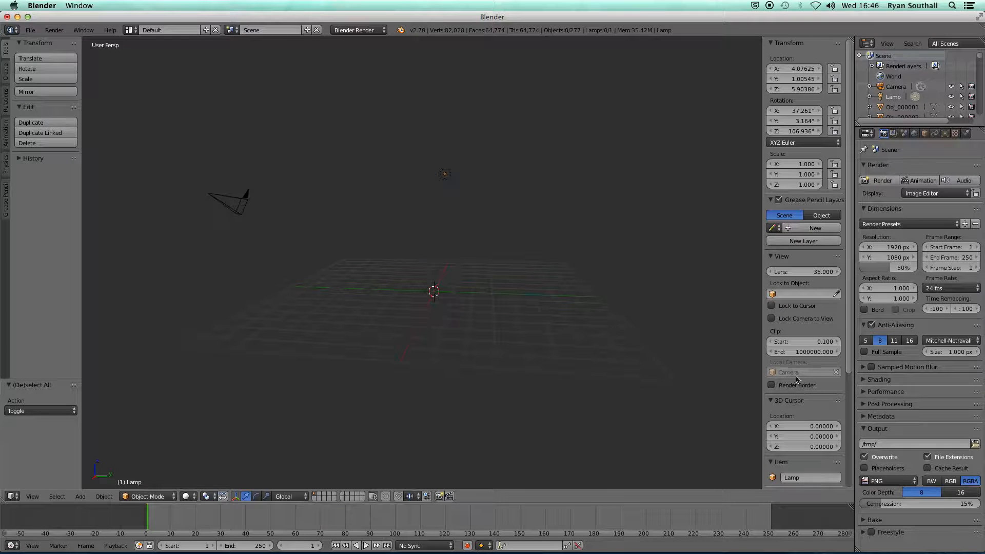
- Set the viewport Clip End to 1000 in the View panel
click(803, 351)
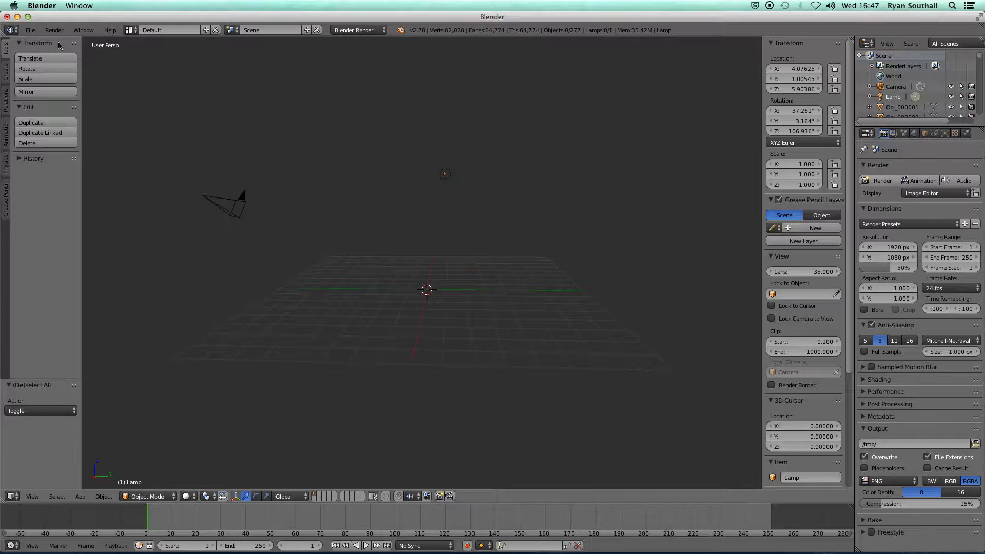
- Browse the available import formats such as Collada, FBX and Wavefront OBJ
click(30, 30)
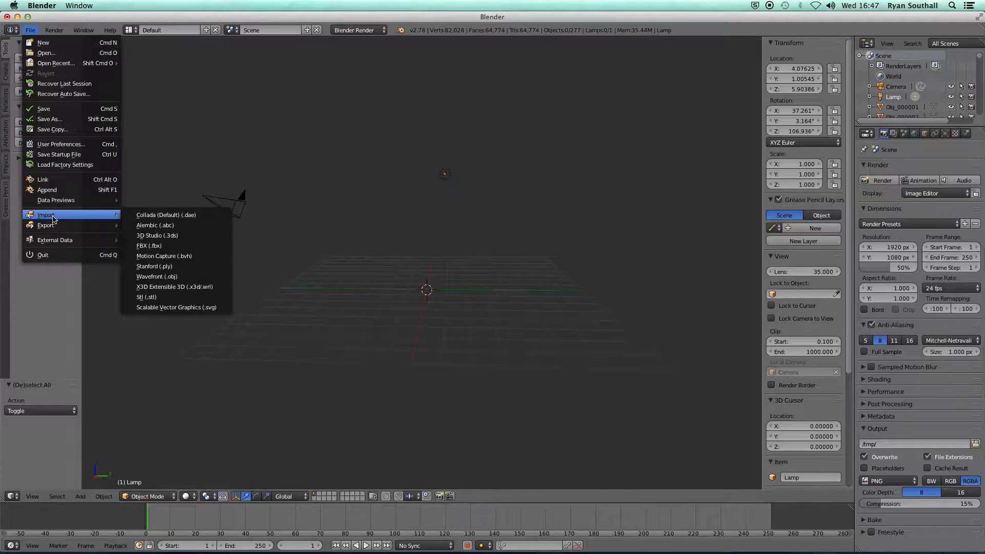
mouse_move(157, 235)
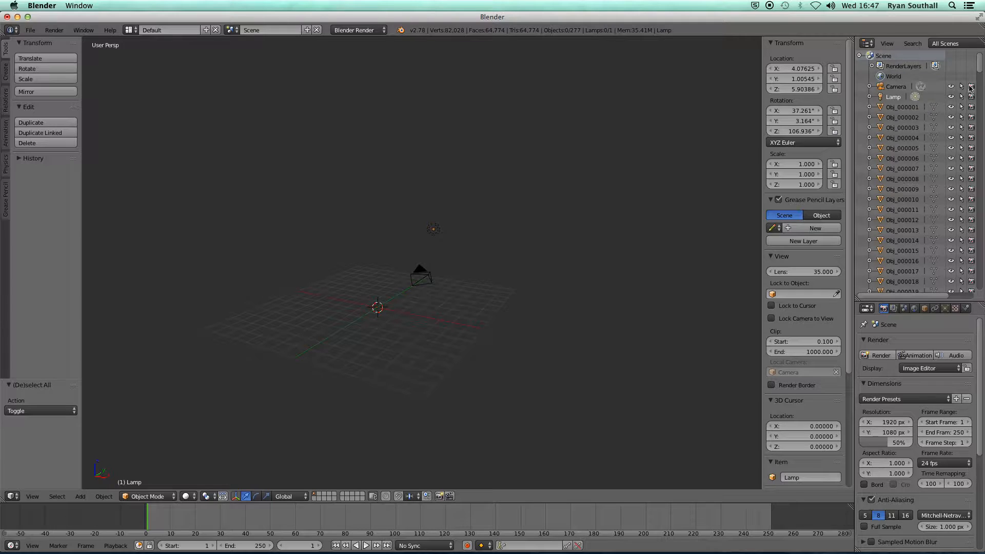
scroll(down, 3)
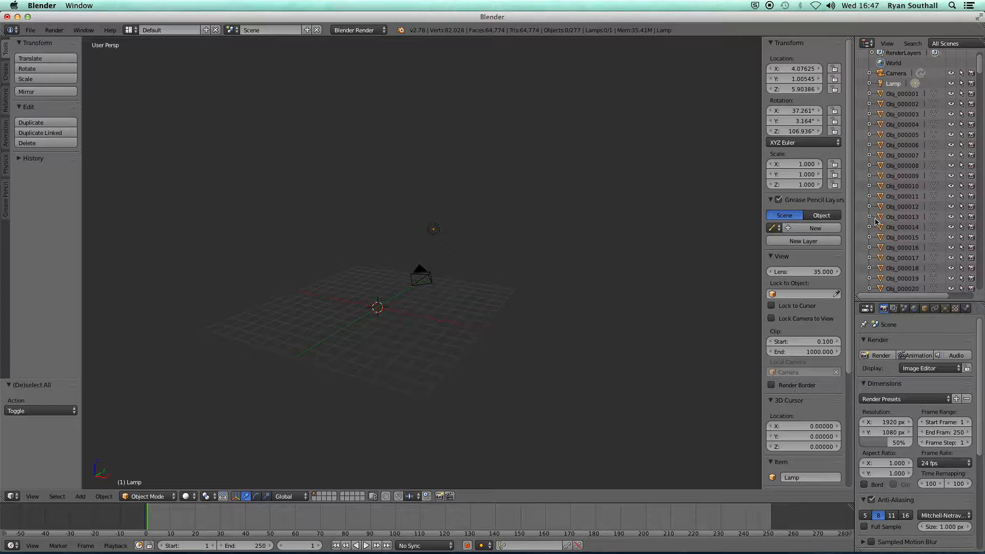
mouse_move(901, 235)
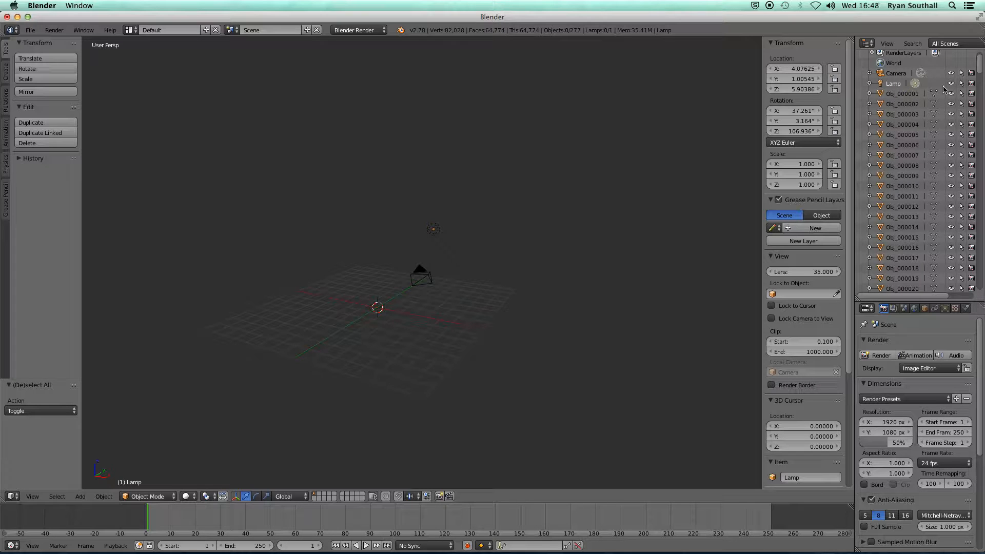
scroll(down, 3)
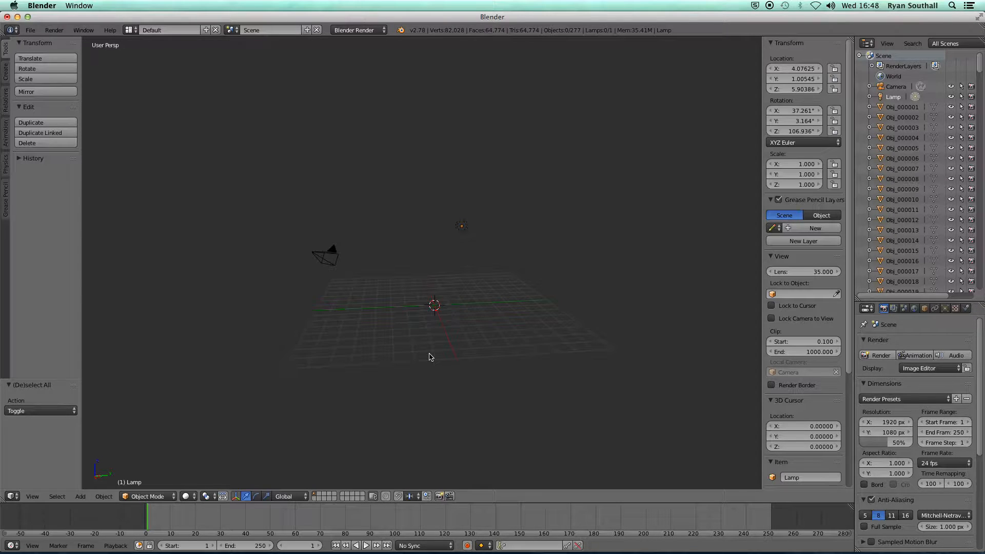
mouse_move(439, 309)
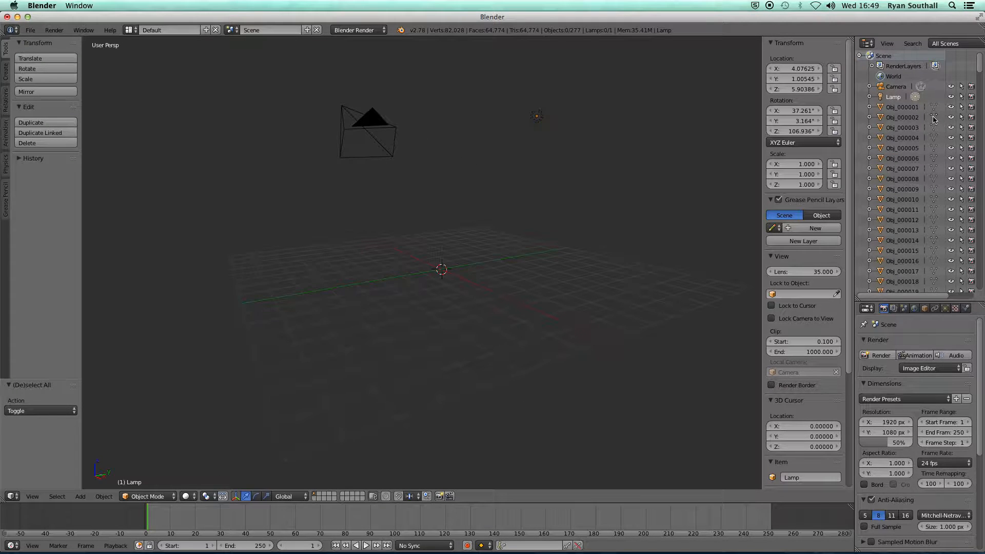
- Select Obj_000001 and extend the Outliner selection down to about Obj_000098
click(901, 106)
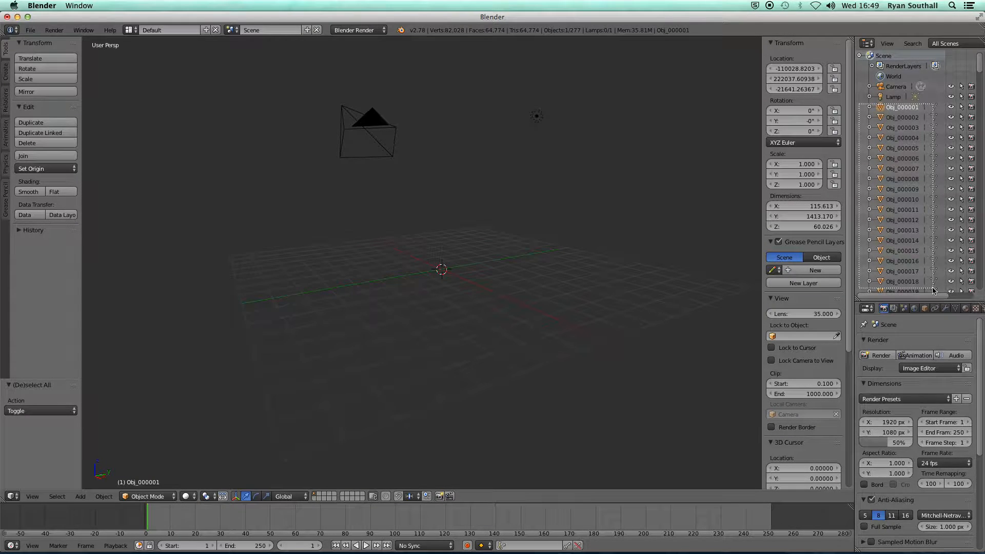
scroll(down, 3)
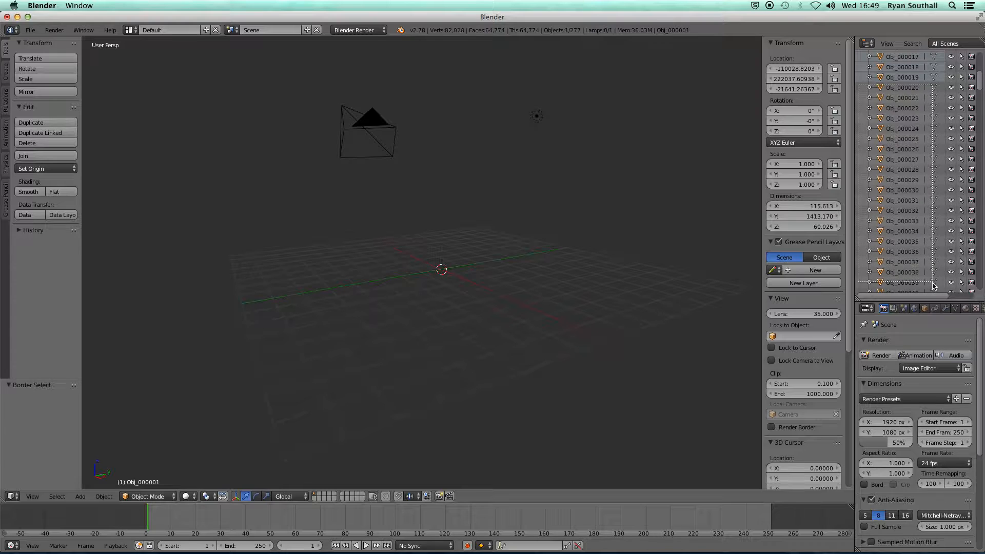
scroll(down, 3)
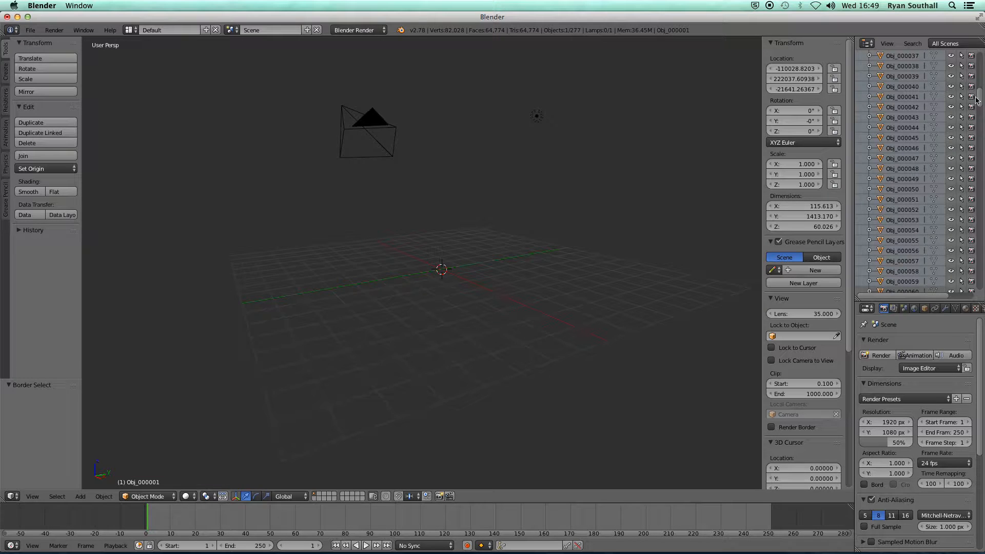
scroll(down, 3)
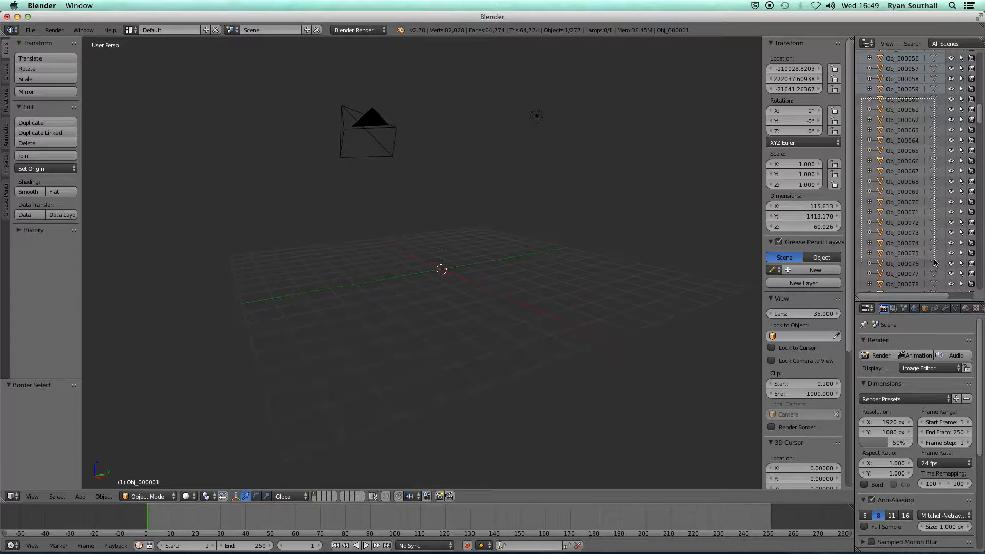
scroll(down, 3)
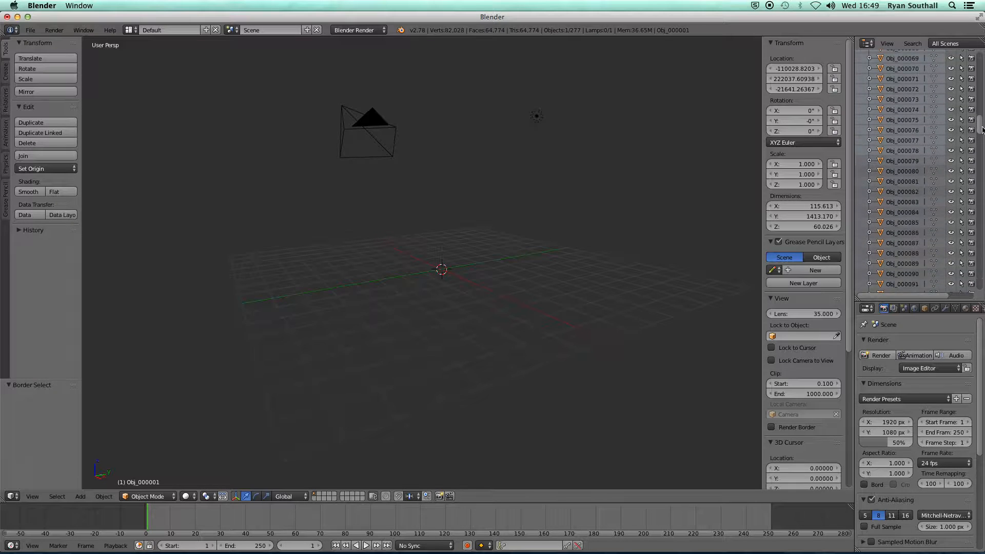
scroll(down, 3)
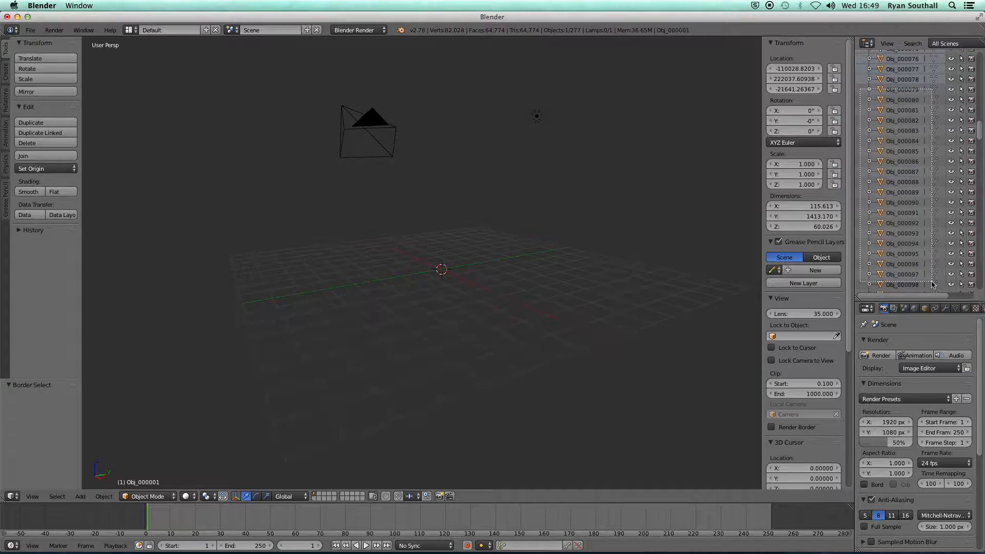
scroll(down, 3)
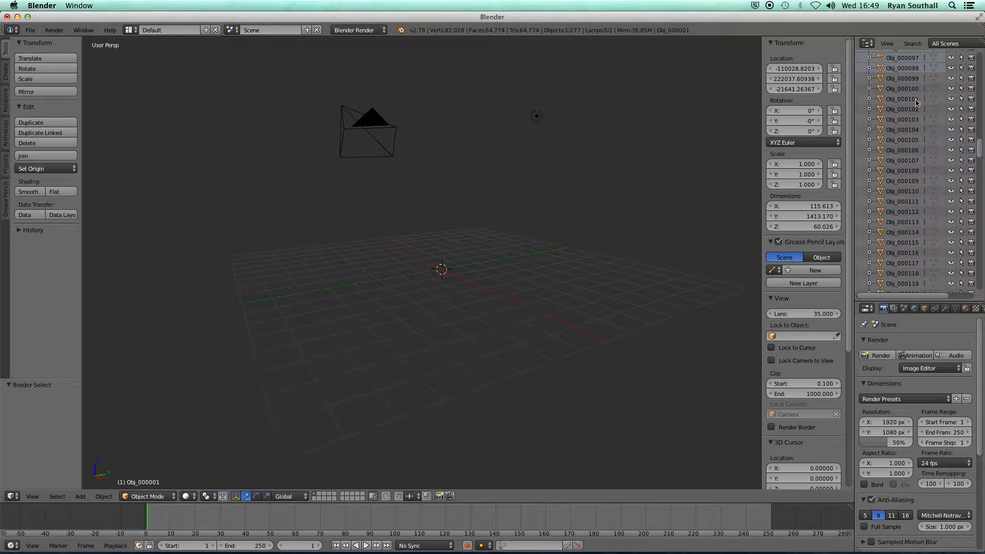
mouse_move(895, 243)
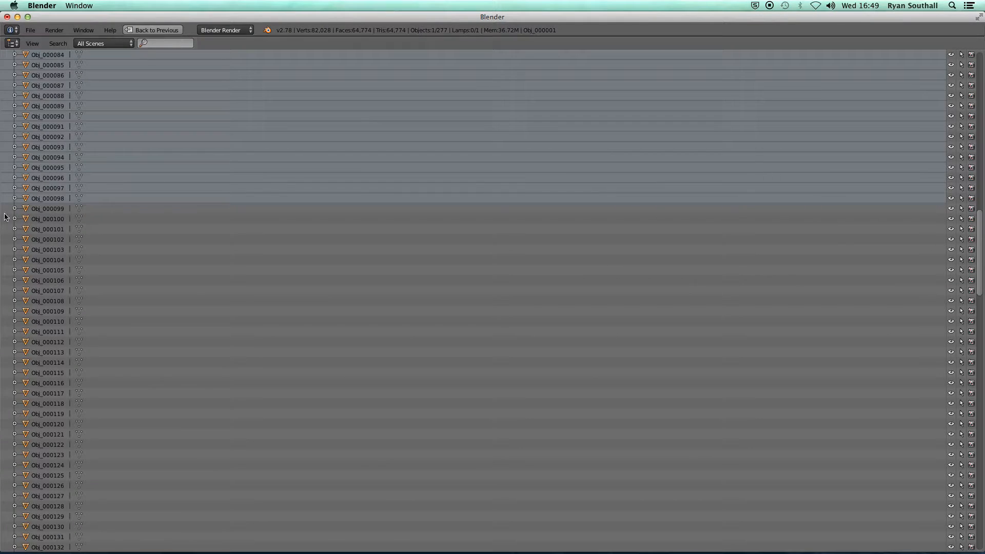
- Extend the Outliner selection to roughly Obj_000219 and restore the regular layout
scroll(down, 3)
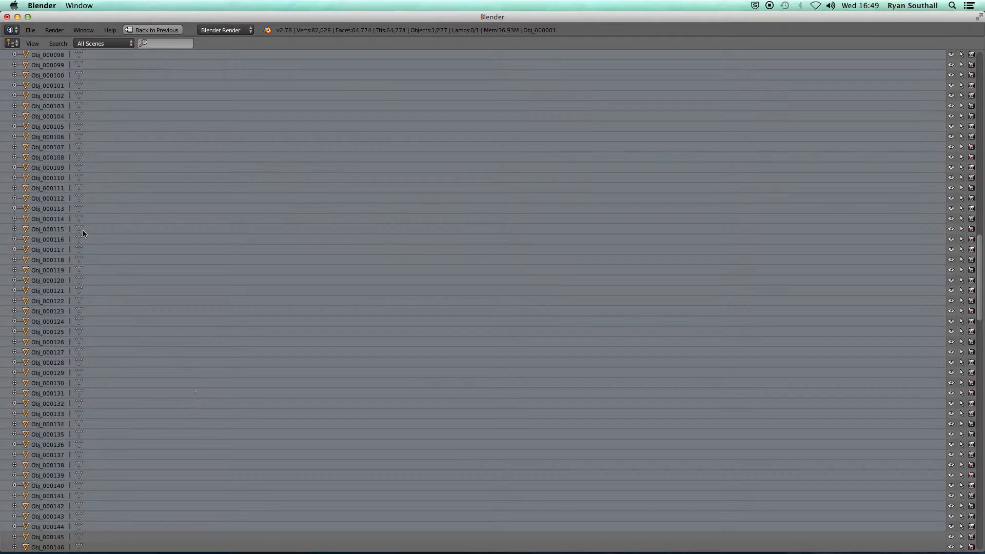
scroll(down, 3)
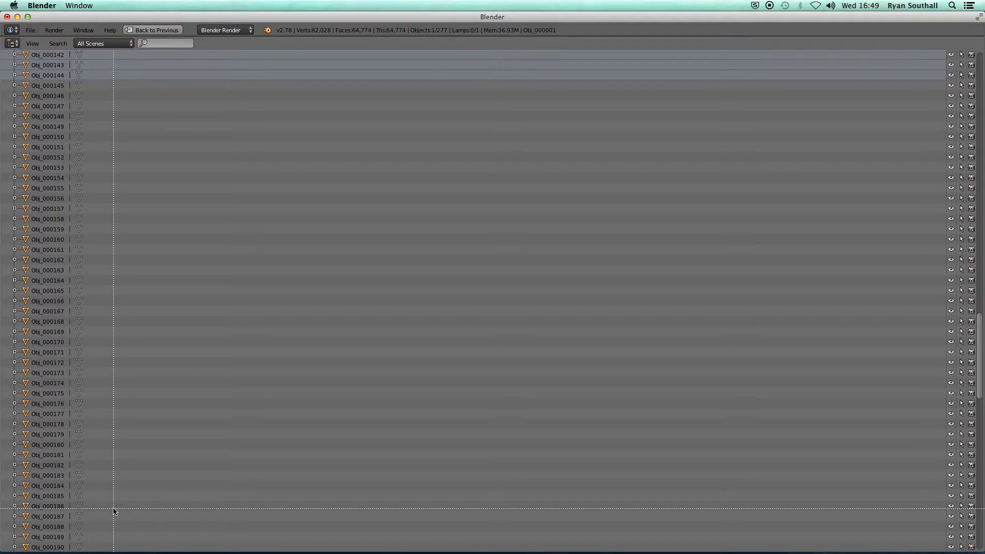
scroll(down, 3)
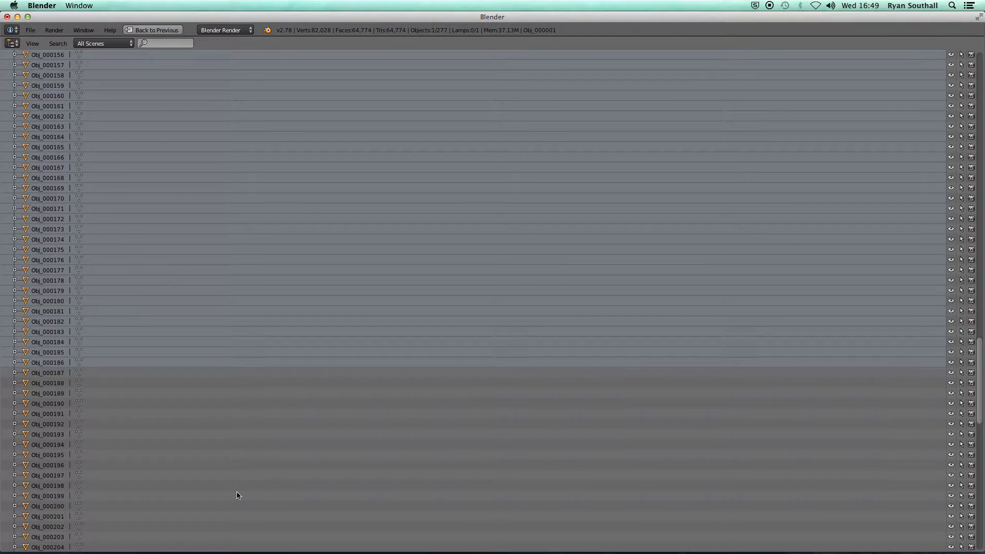
scroll(down, 3)
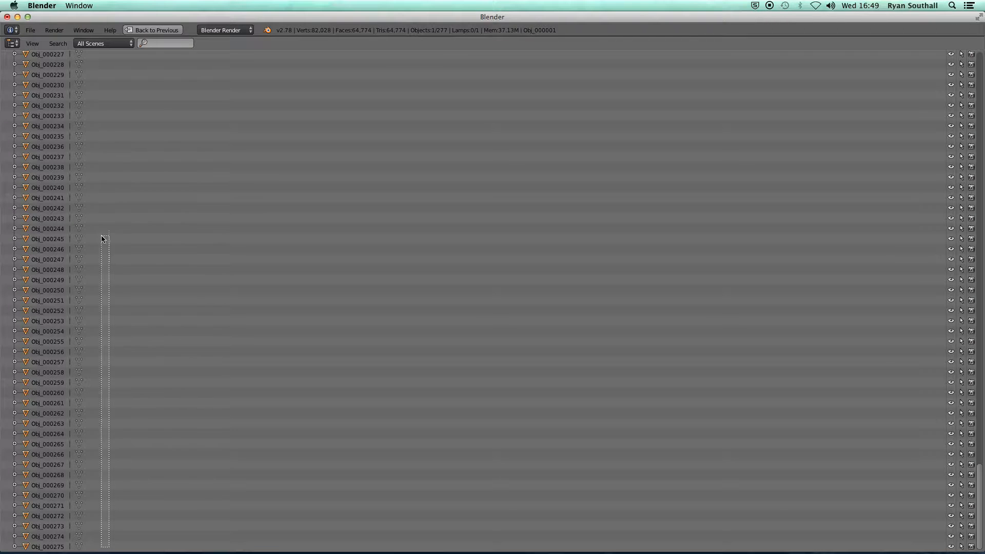
scroll(up, 3)
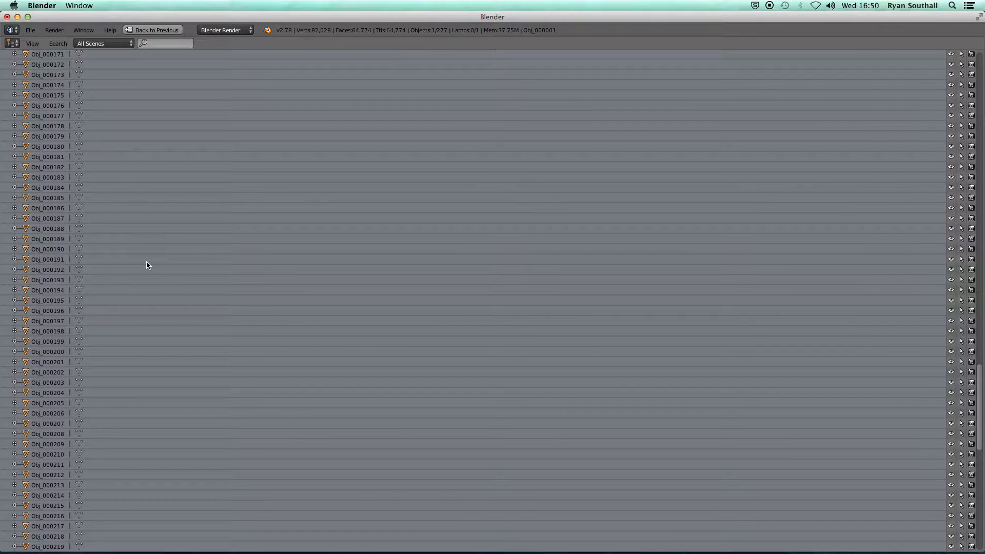
click(156, 30)
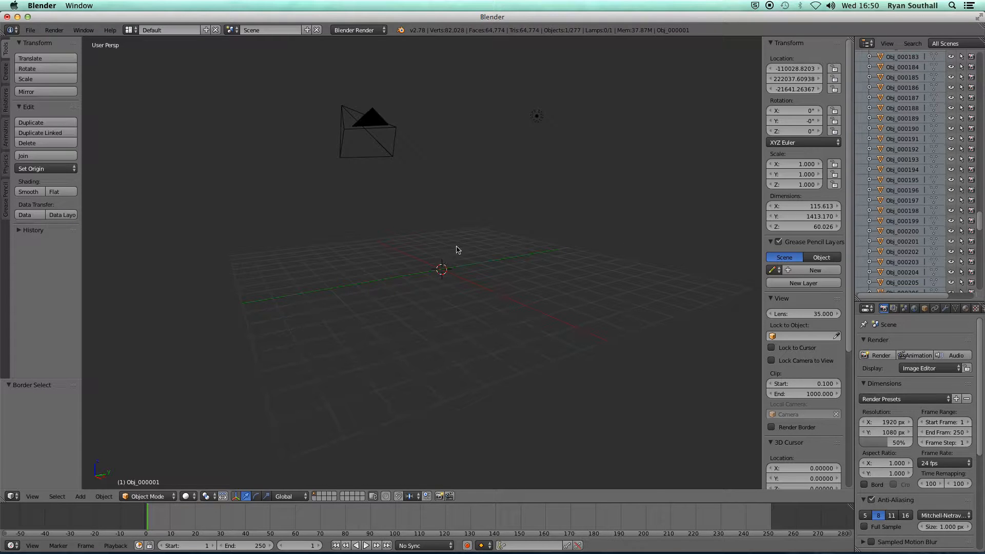
mouse_move(884, 100)
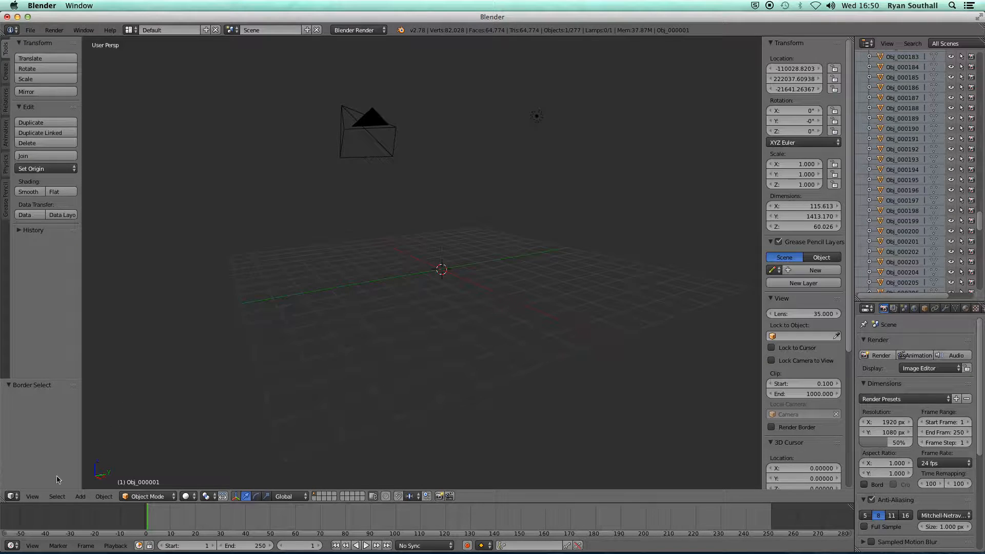
- Frame the selected imported model so its geometry fills the viewport
click(32, 495)
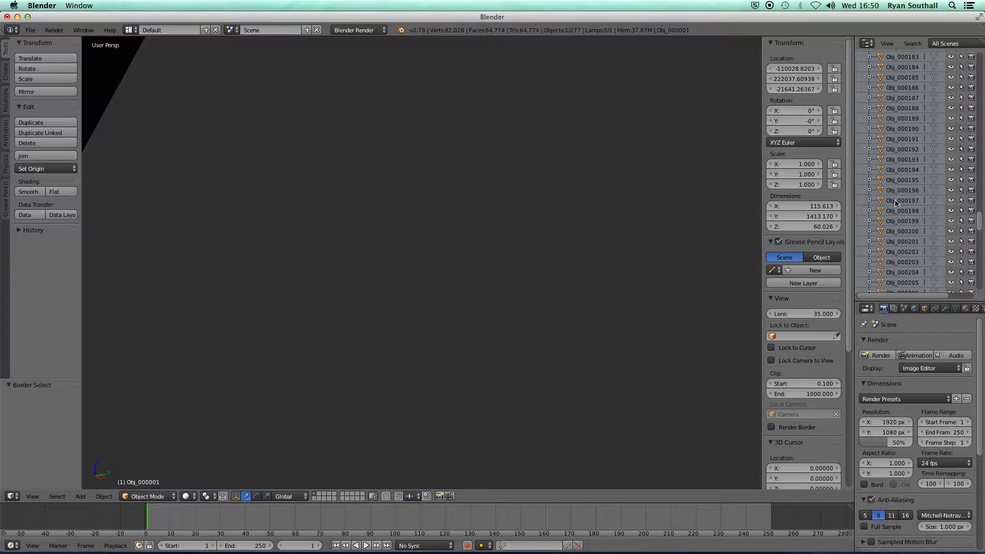
mouse_move(412, 288)
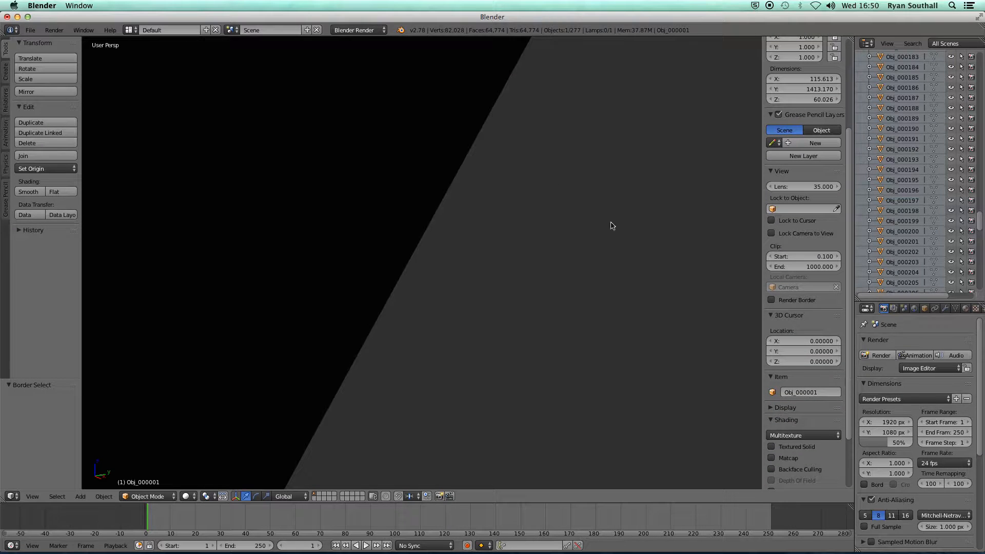
mouse_move(564, 261)
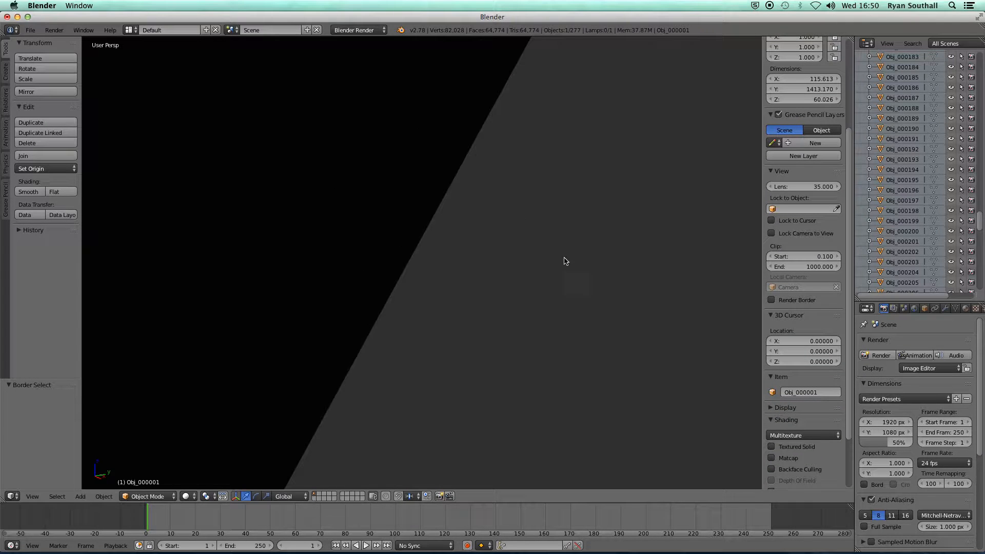
mouse_move(831, 277)
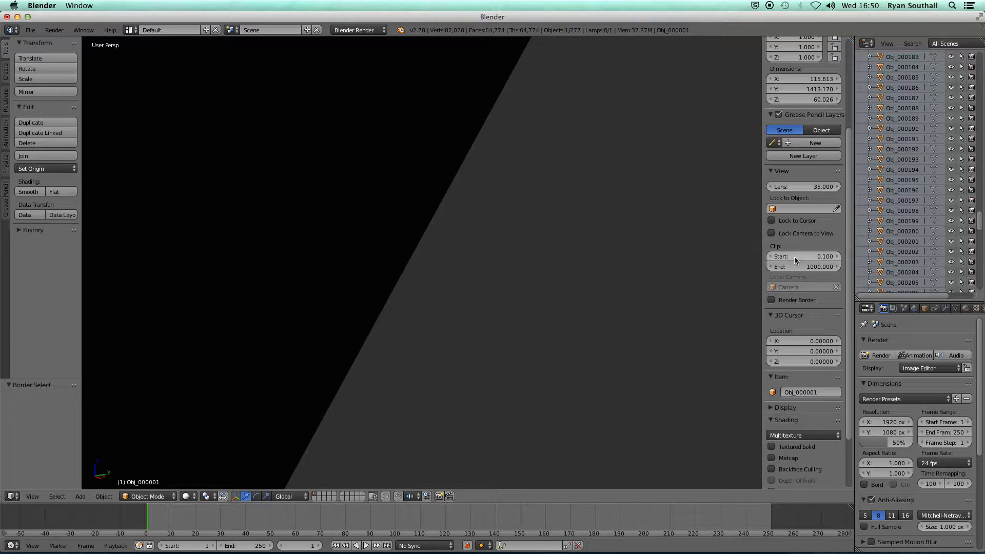
mouse_move(806, 267)
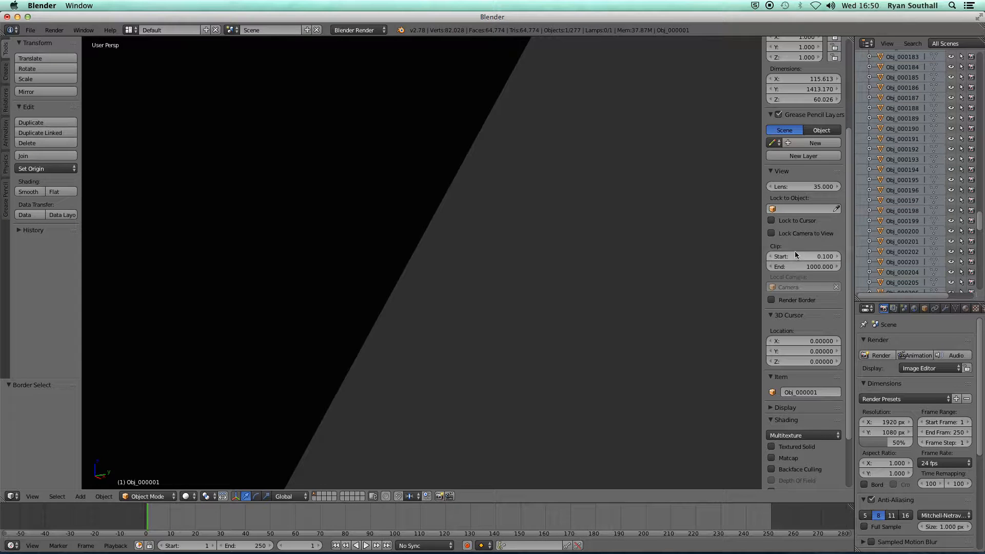
mouse_move(789, 256)
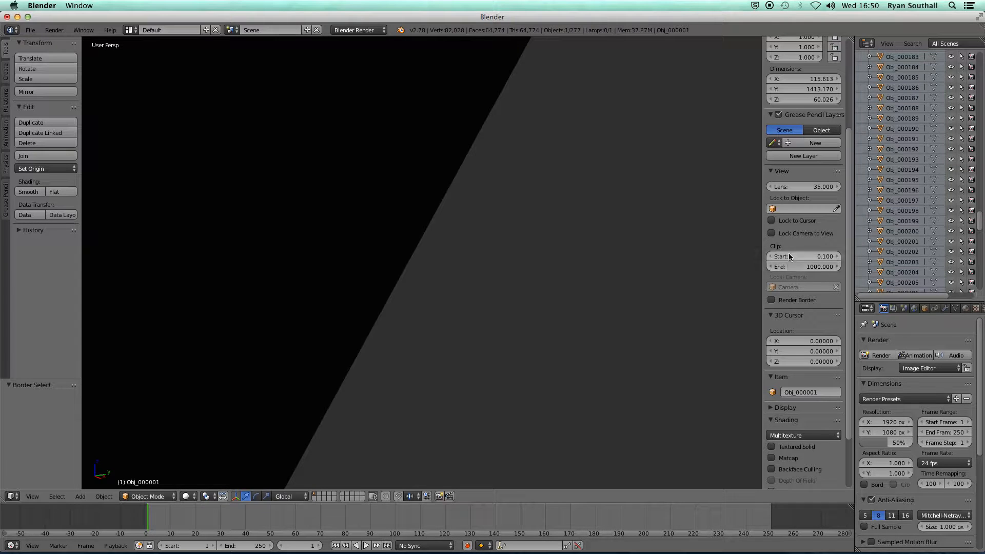
mouse_move(804, 267)
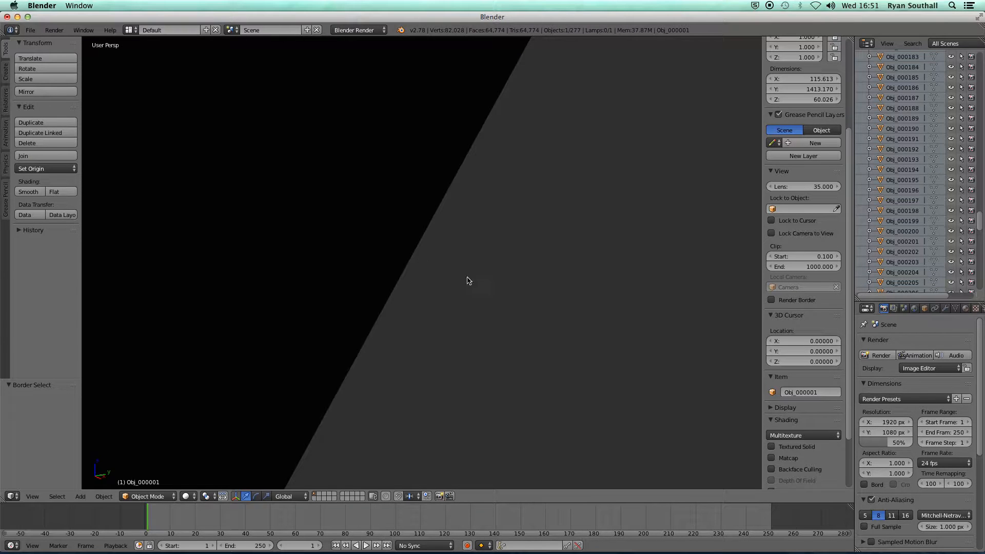
mouse_move(804, 256)
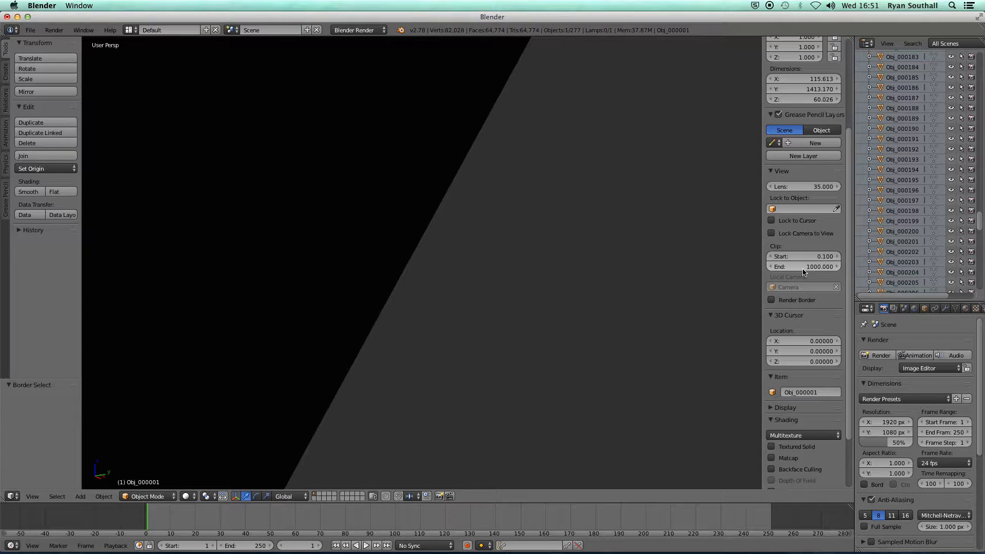
mouse_move(804, 266)
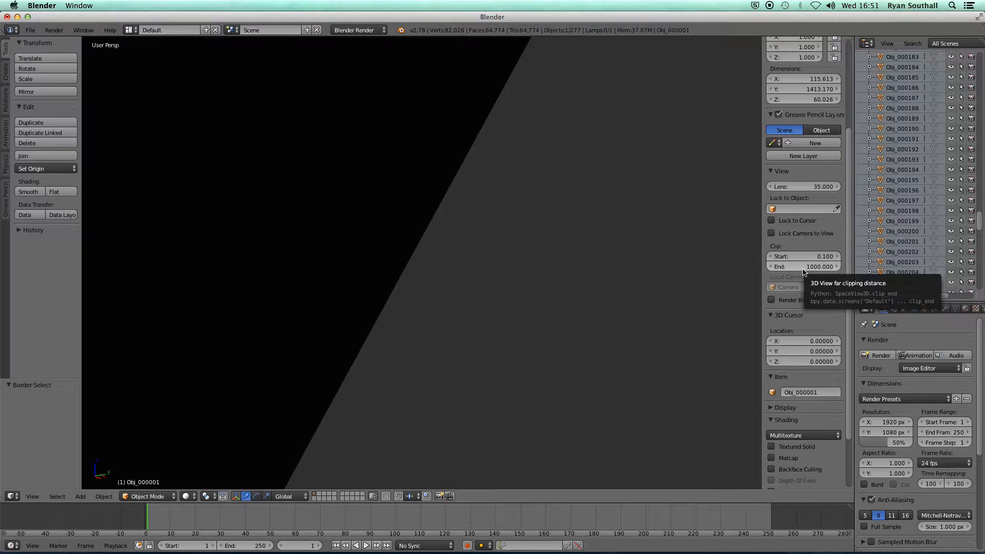
mouse_move(566, 292)
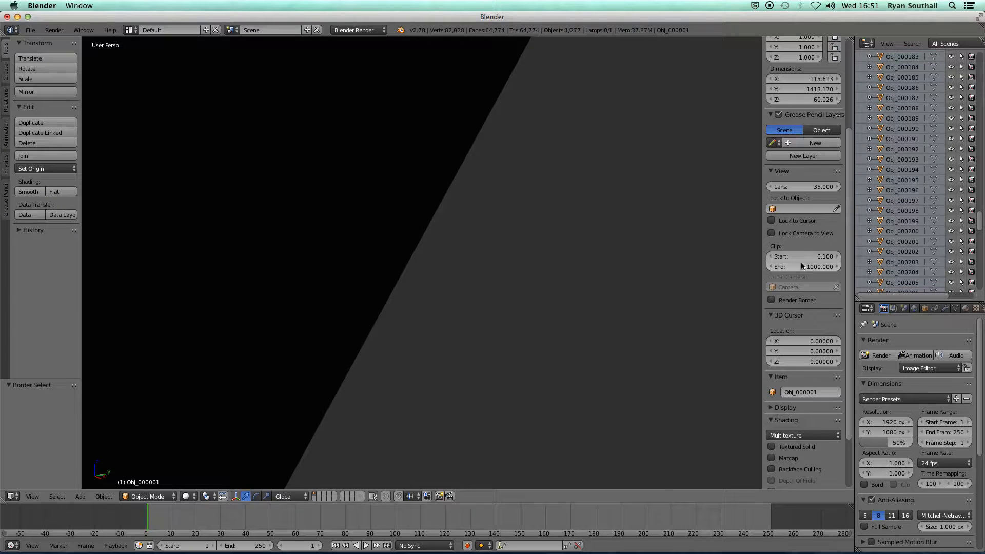
mouse_move(789, 266)
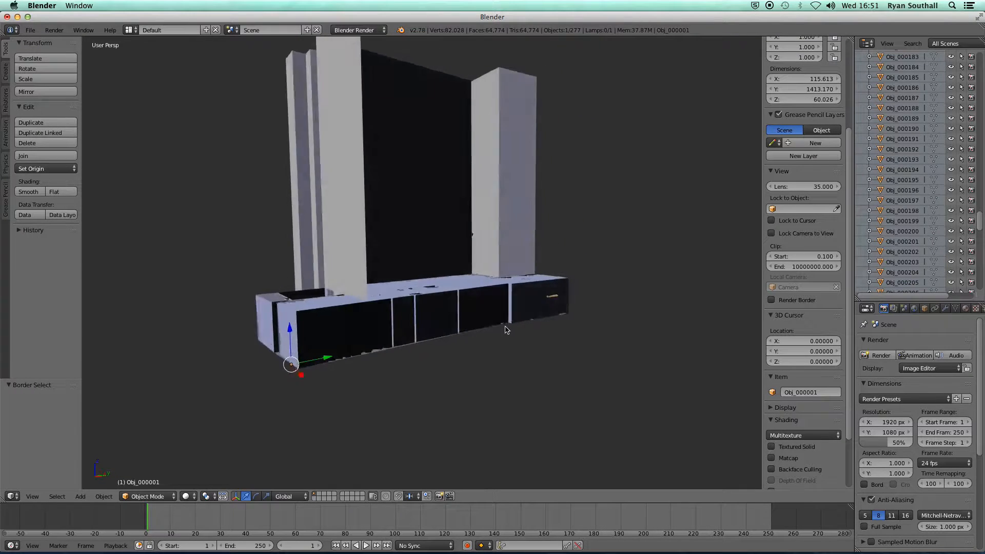
- Orbit out to see the whole building model small in the viewport
drag(506, 330, 431, 260)
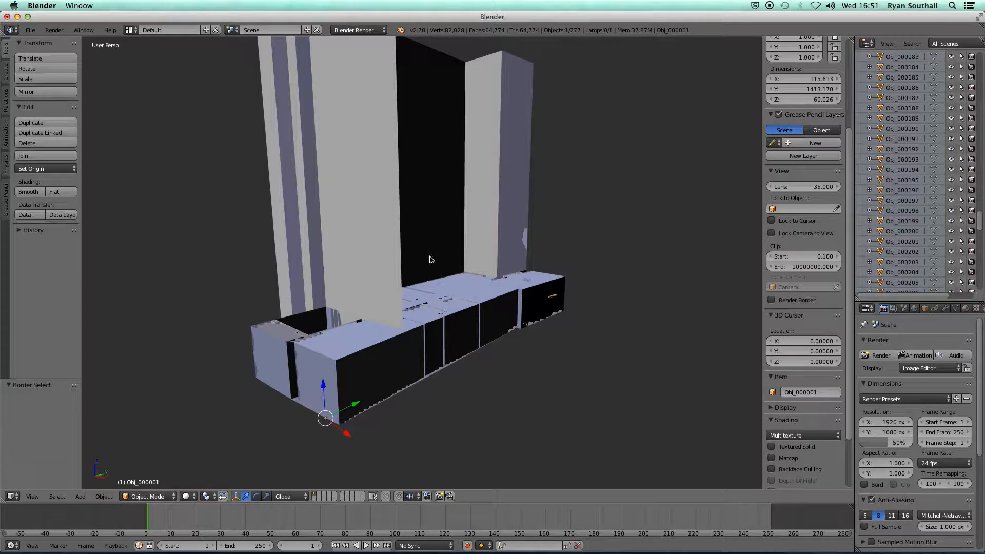
mouse_move(429, 296)
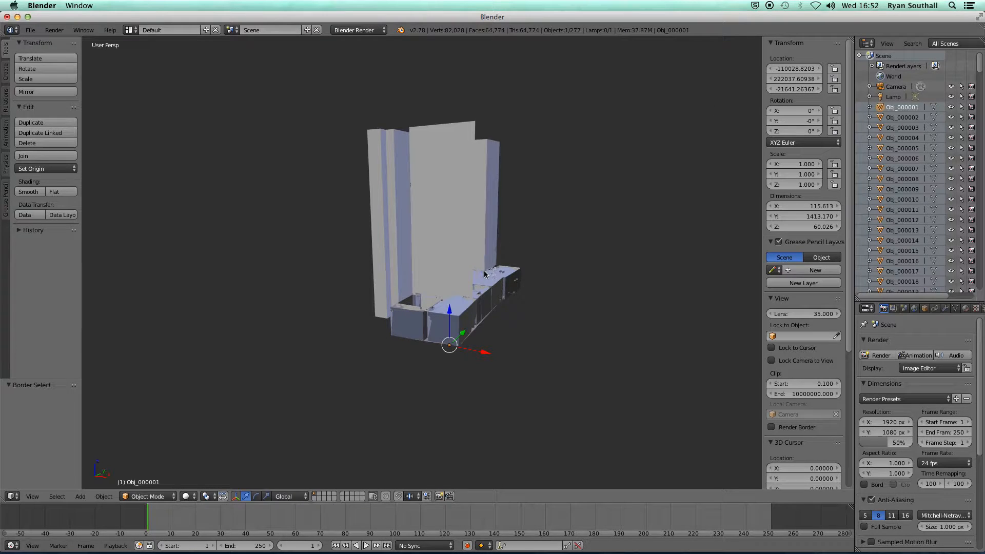
- Select all the imported building objects in the scene
key(z)
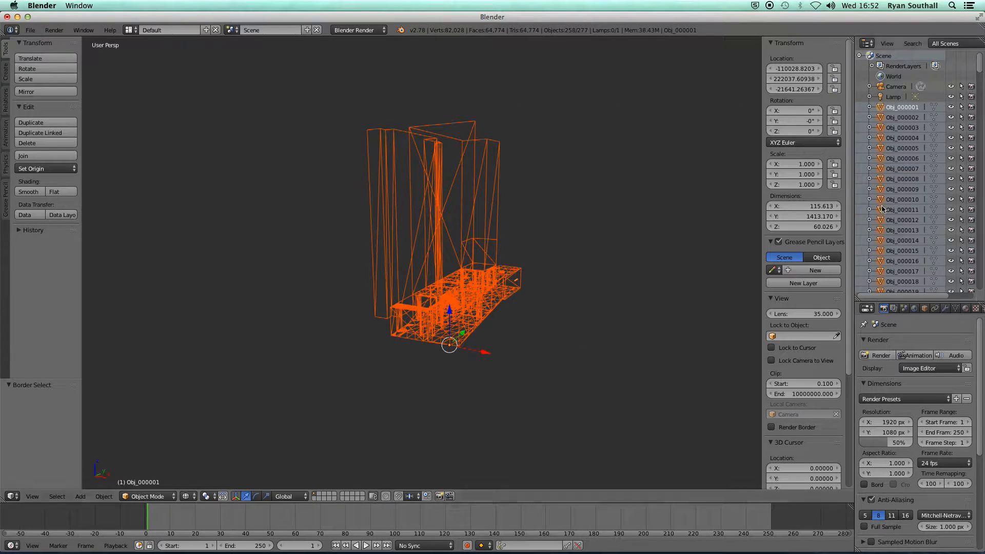
scroll(down, 3)
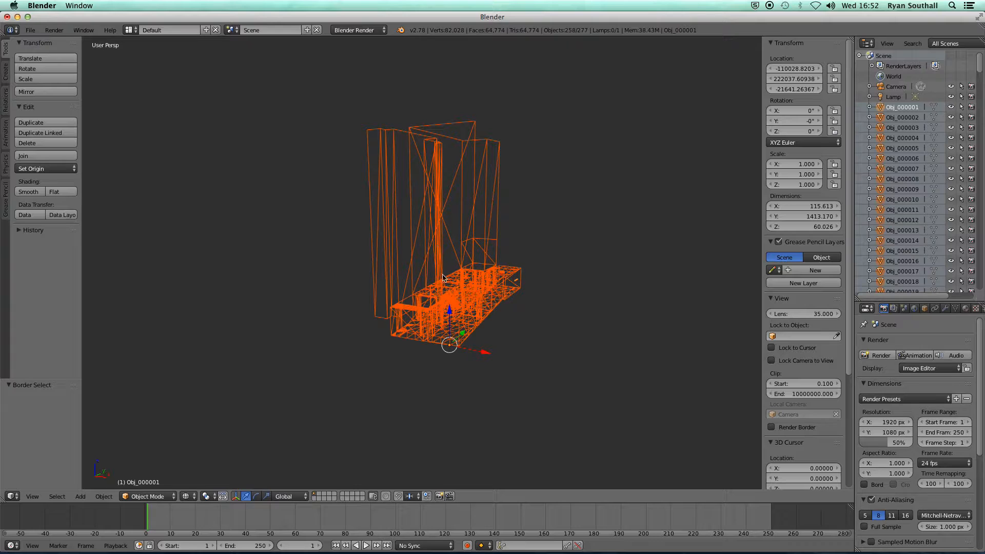
mouse_move(490, 292)
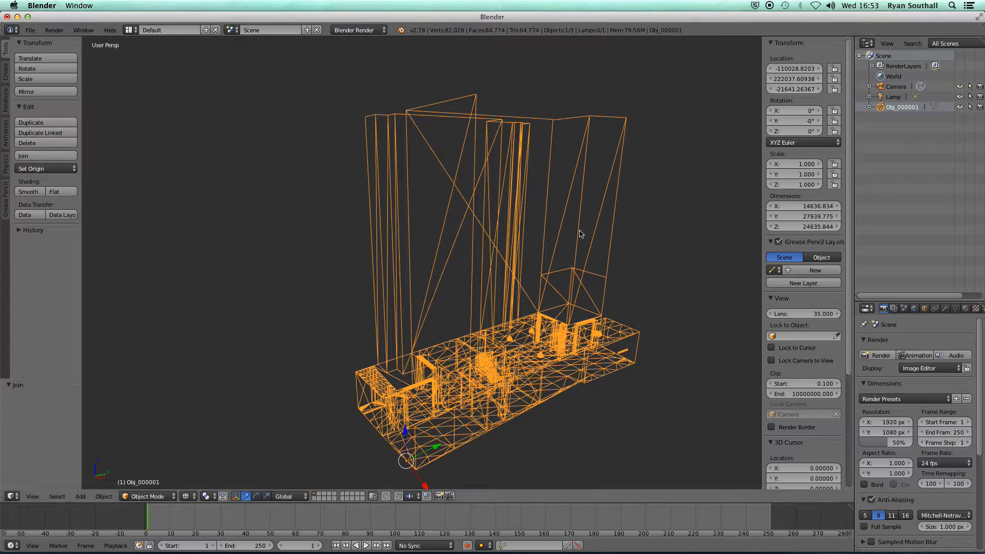
- Move the joined Obj_000001 to the world origin and frame the whole model
click(794, 67)
text(0)
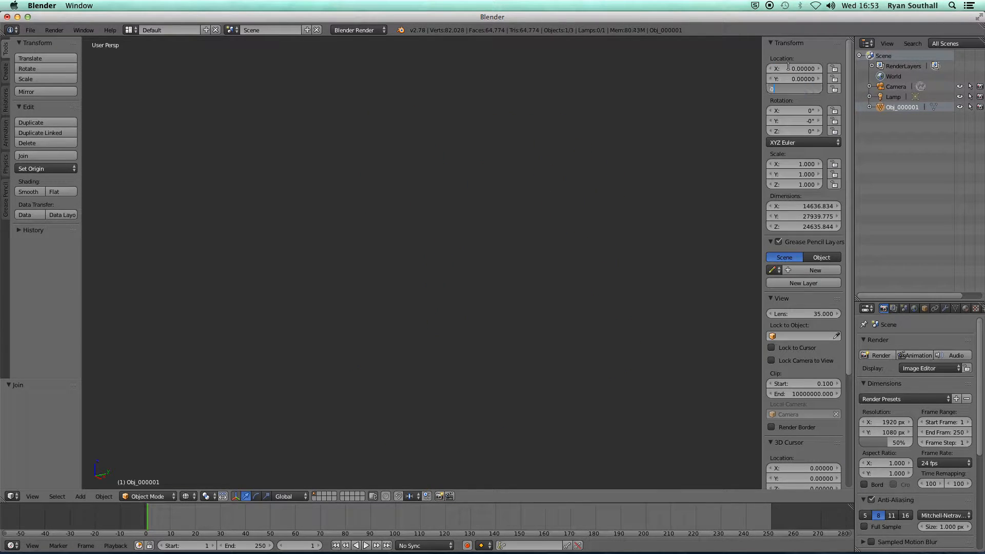
click(795, 89)
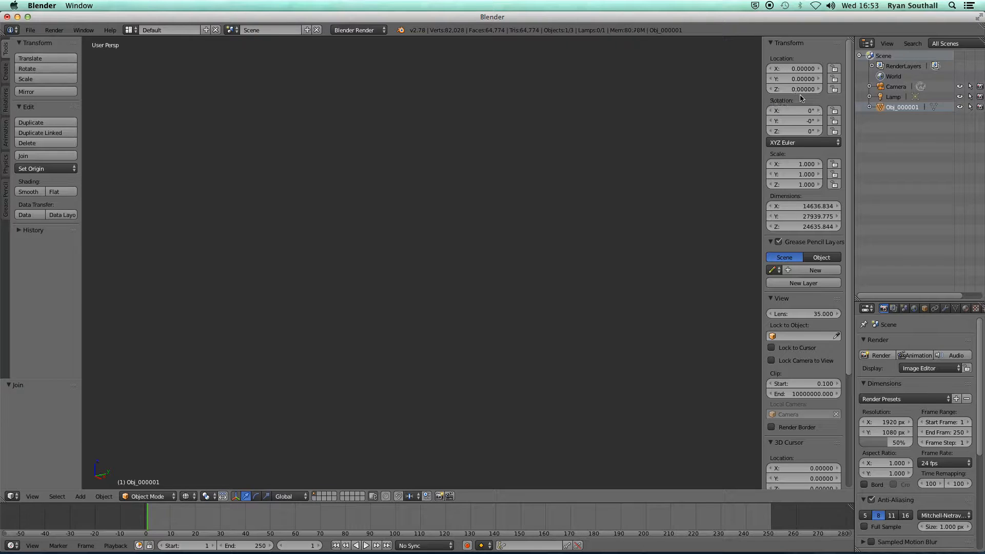
mouse_move(333, 370)
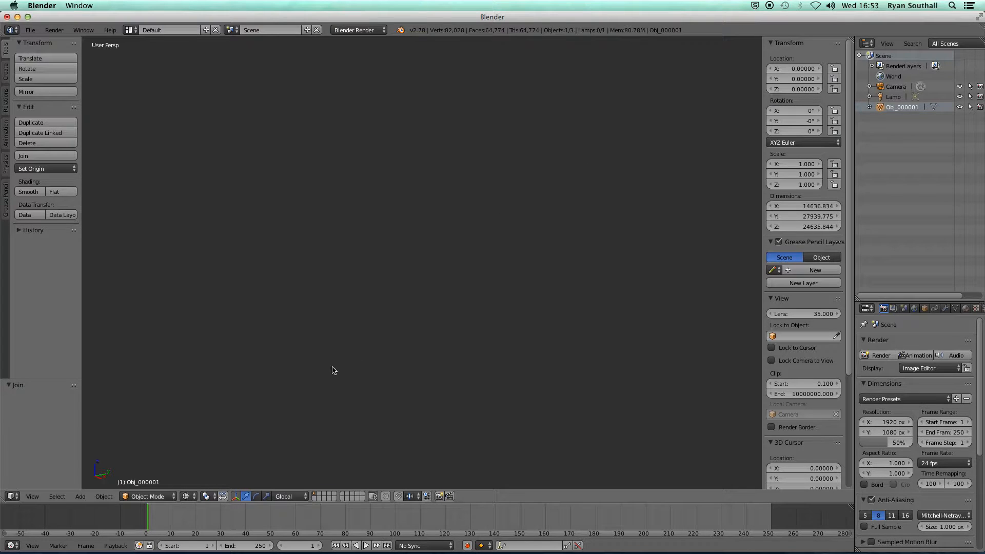
click(32, 496)
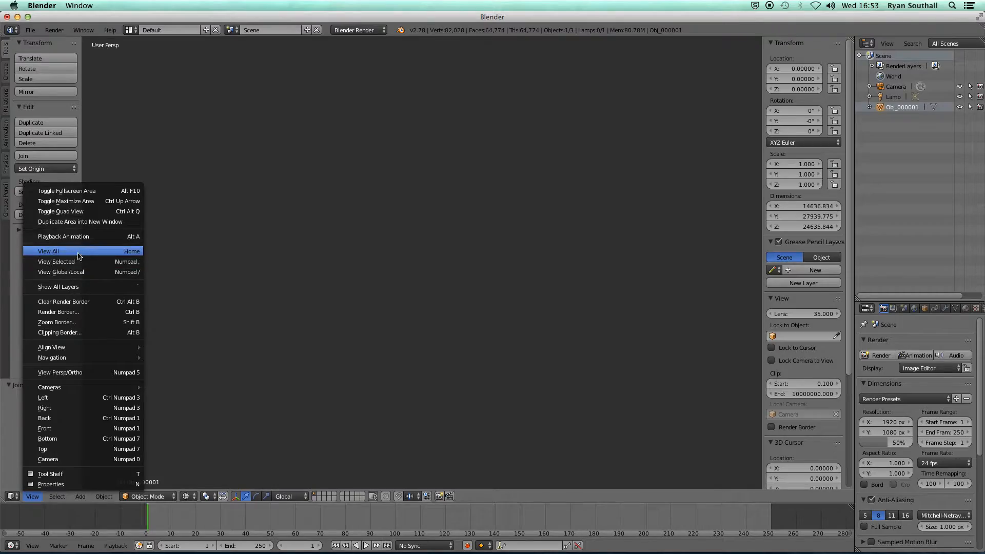
click(48, 251)
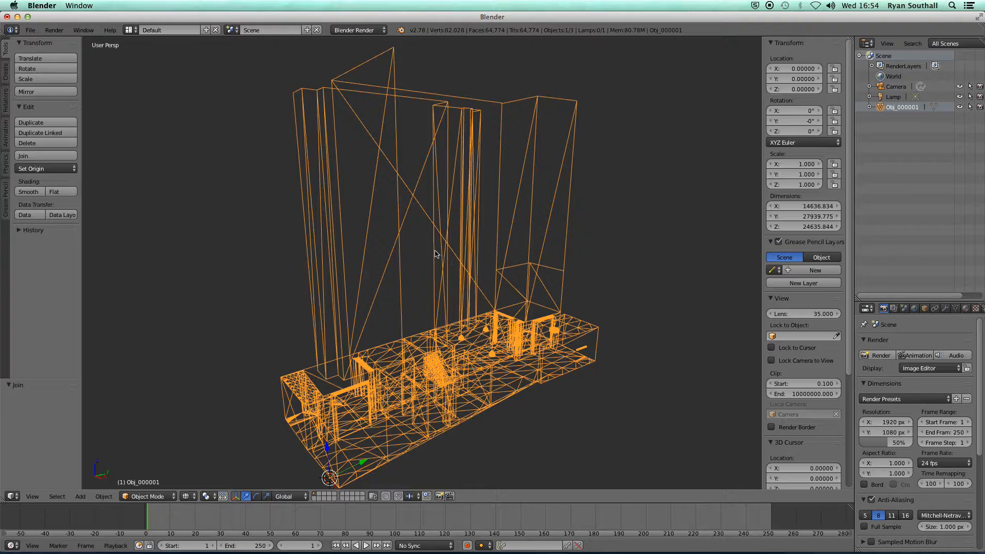
mouse_move(427, 252)
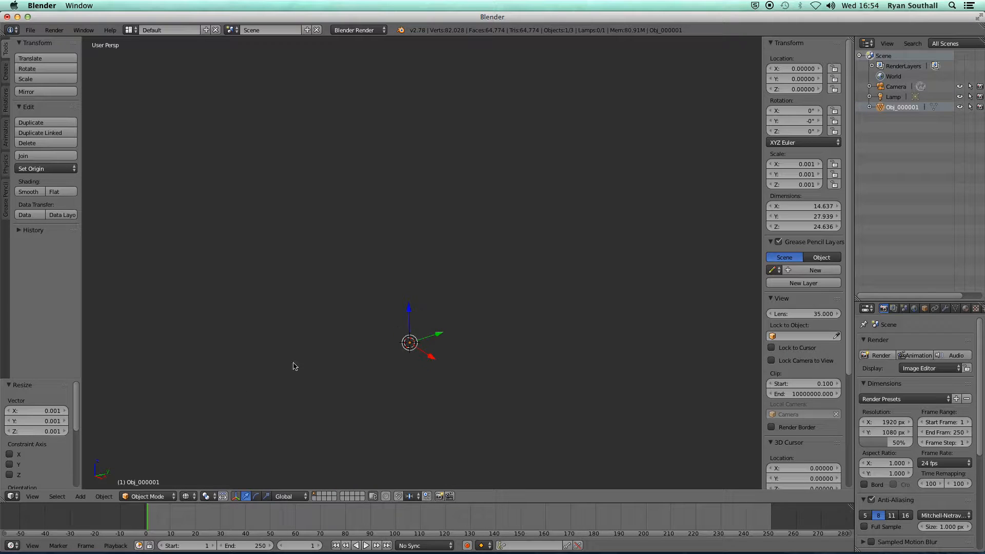
- Frame the model scaled to 0.001 with View All and orbit to inspect it
click(32, 495)
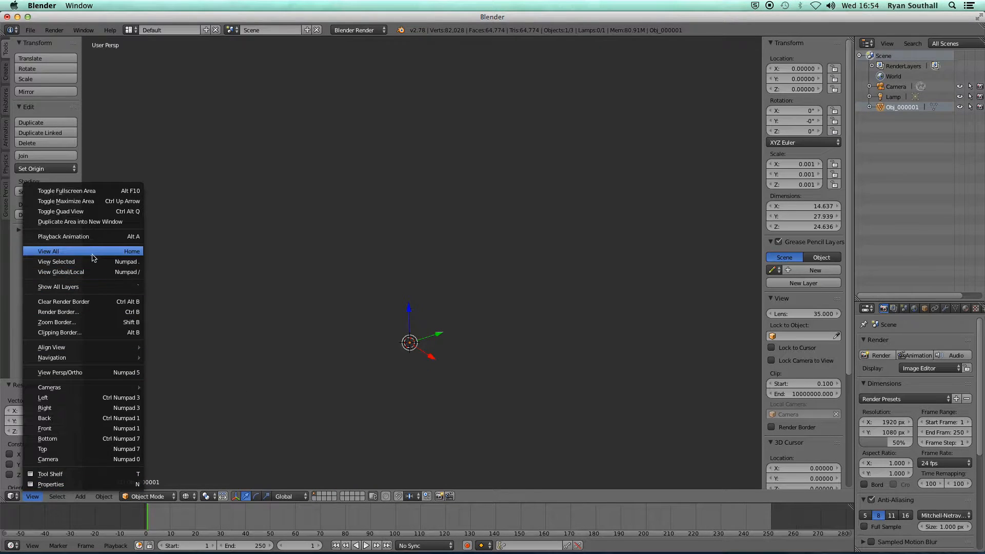
click(48, 251)
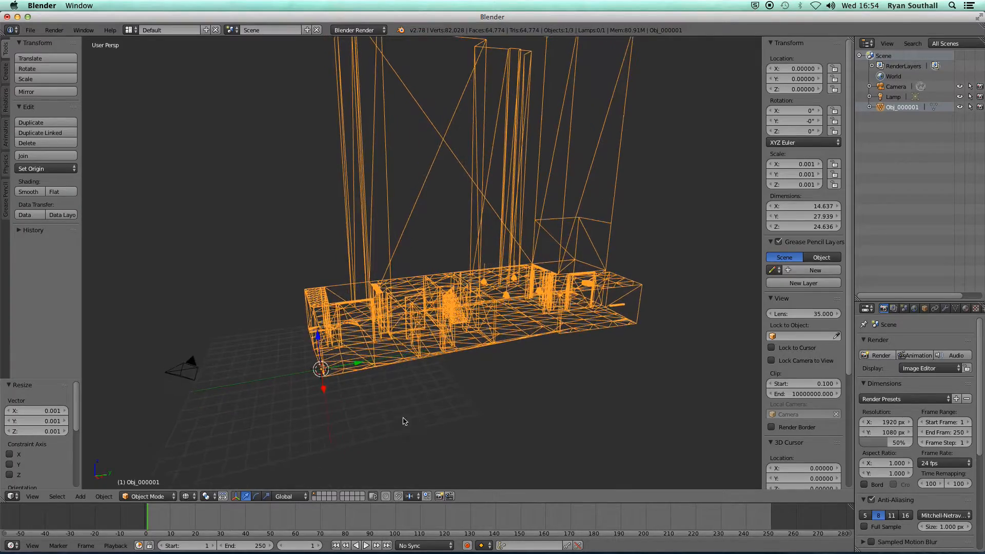
drag(402, 421, 339, 414)
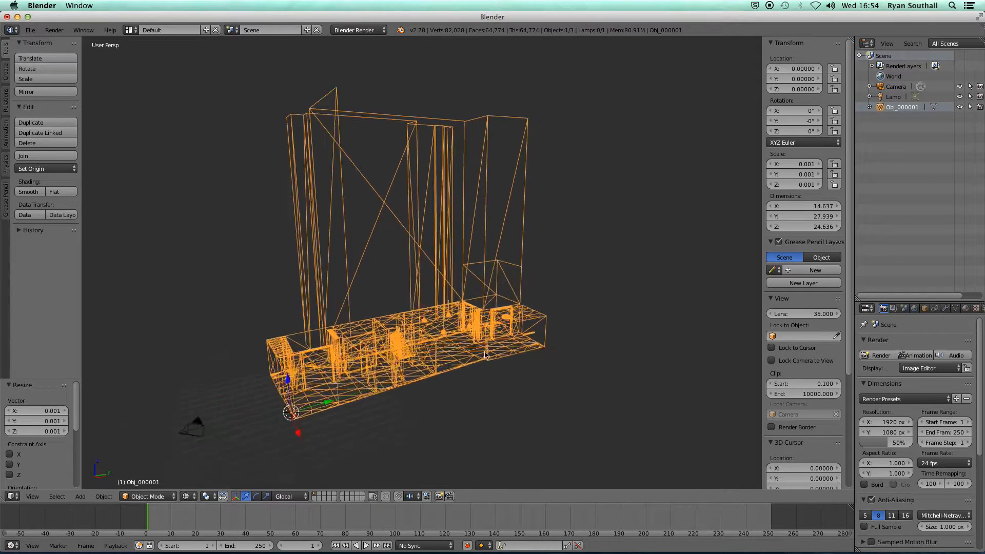
drag(483, 352, 431, 352)
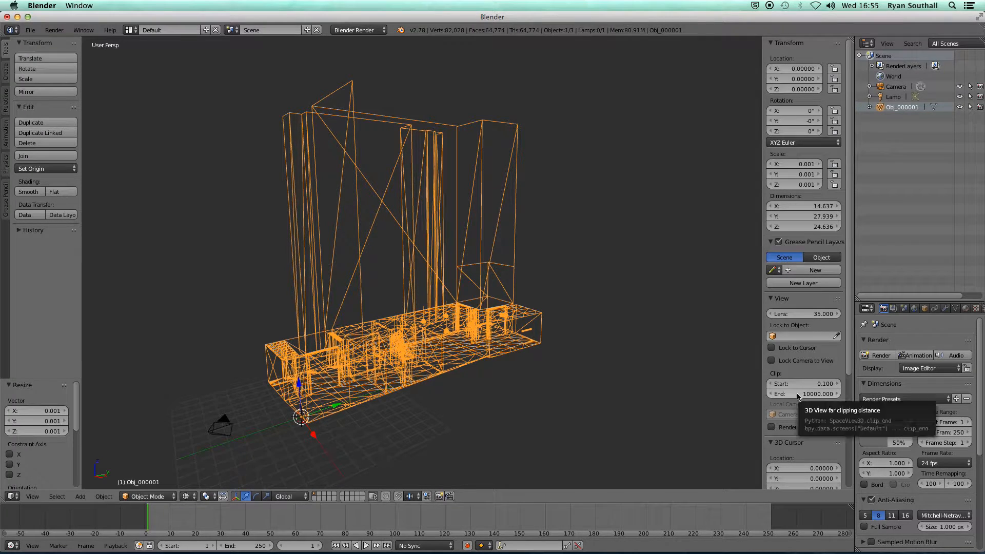
mouse_move(528, 381)
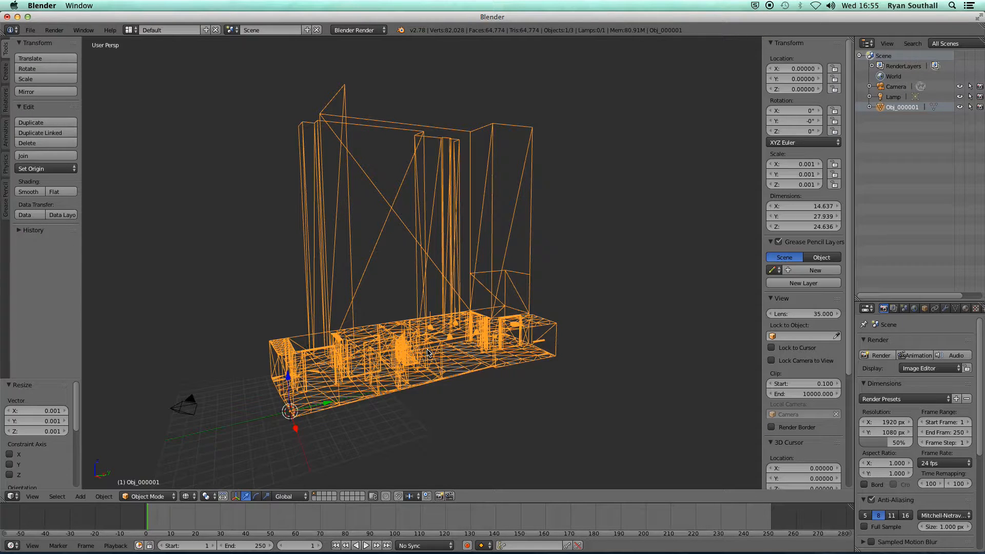
- Orbit around the building model now shown with solid shading
drag(427, 352, 361, 380)
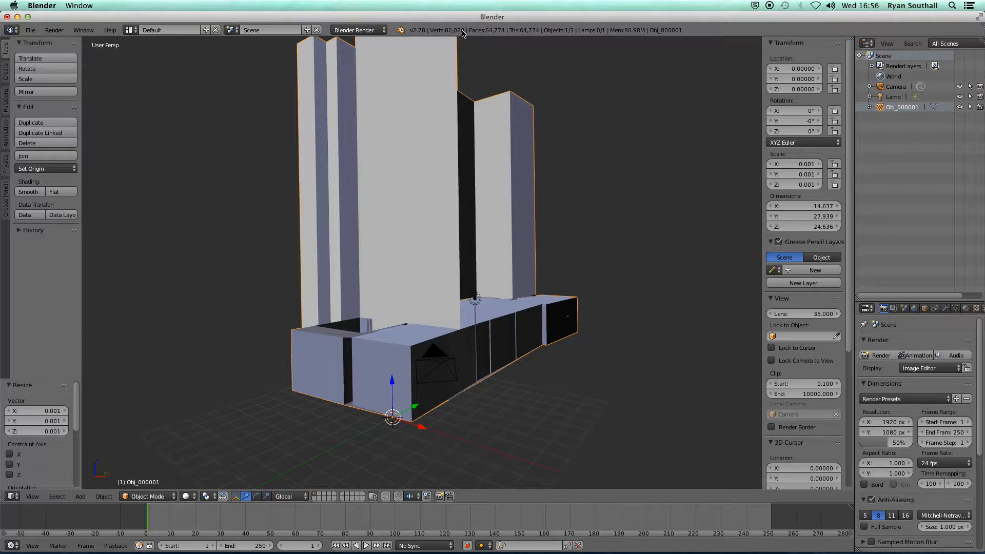
mouse_move(431, 297)
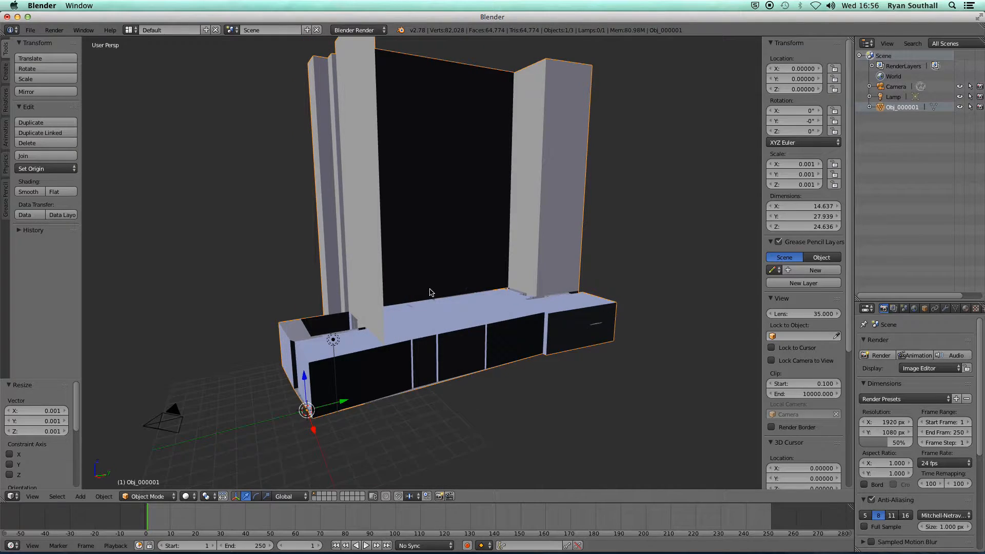
- Remove Doubles on all of Obj_000001 in Edit Mode, cutting vertices from 82,028 to about 32,682
key(Tab)
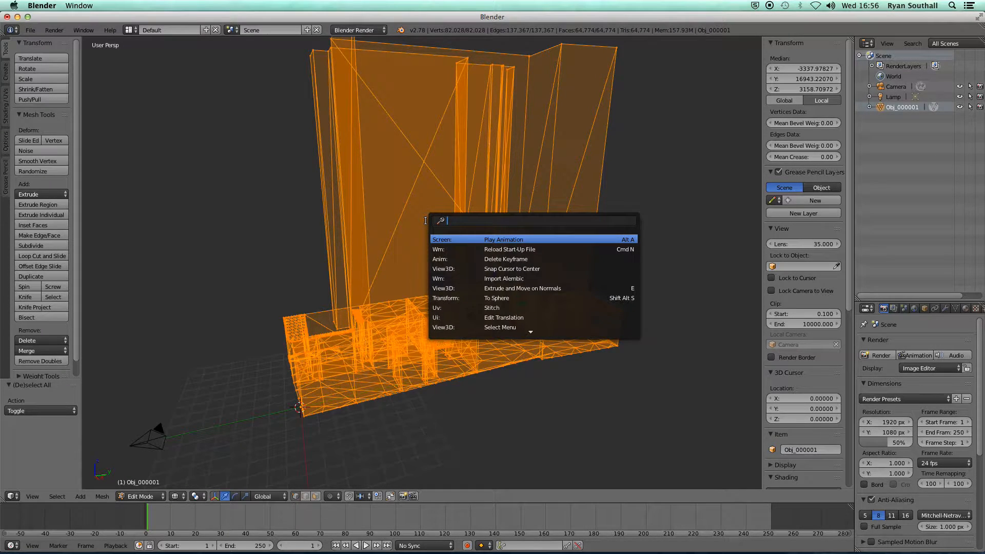
text(remove)
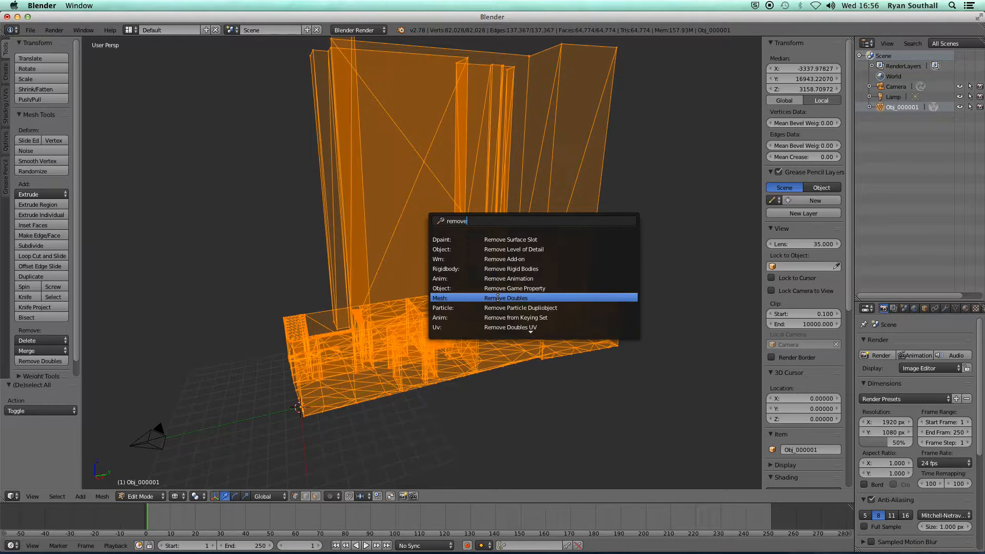
click(506, 298)
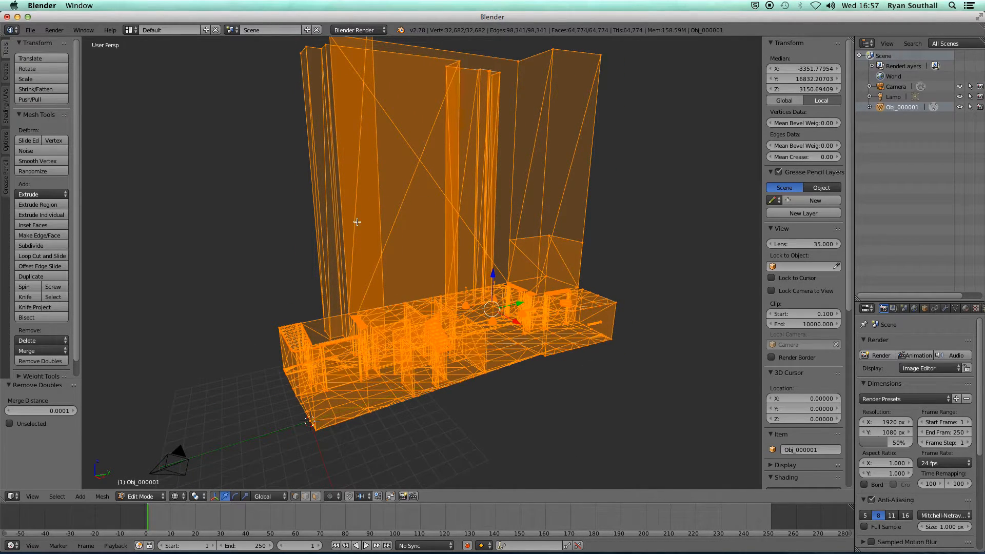
mouse_move(506, 398)
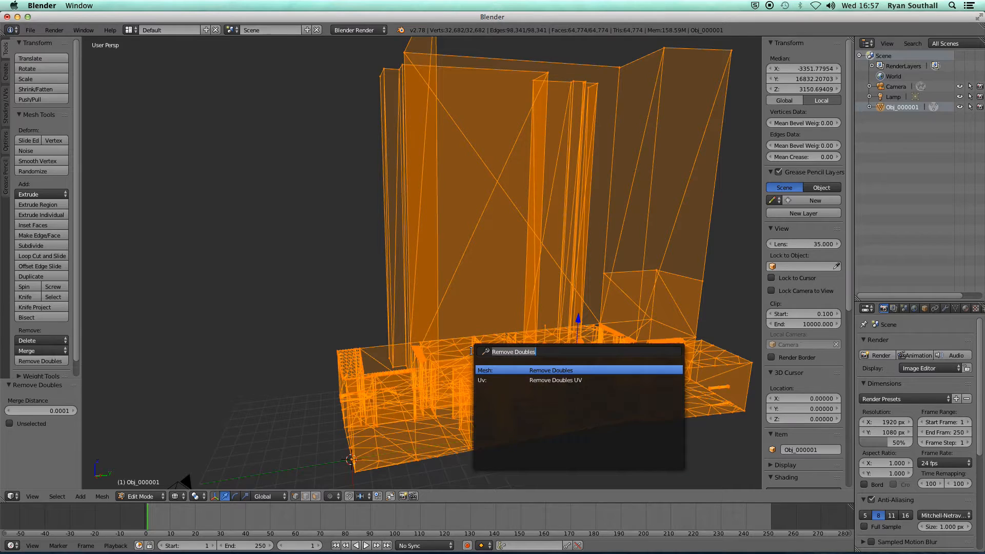
- Apply Limited Dissolve at 5° max angle, leaving 26,517 vertices and 15,565 faces
text(limi)
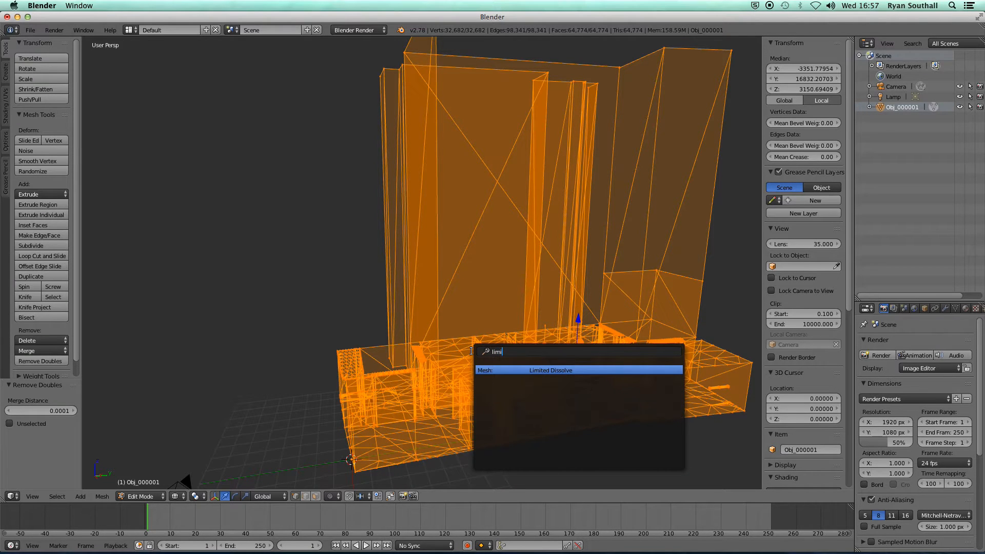
text(t)
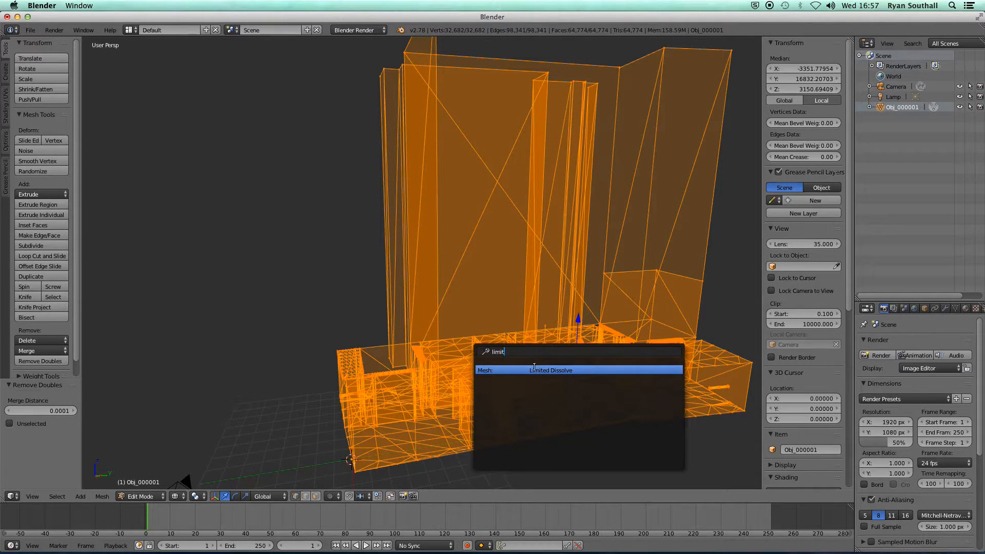
click(551, 370)
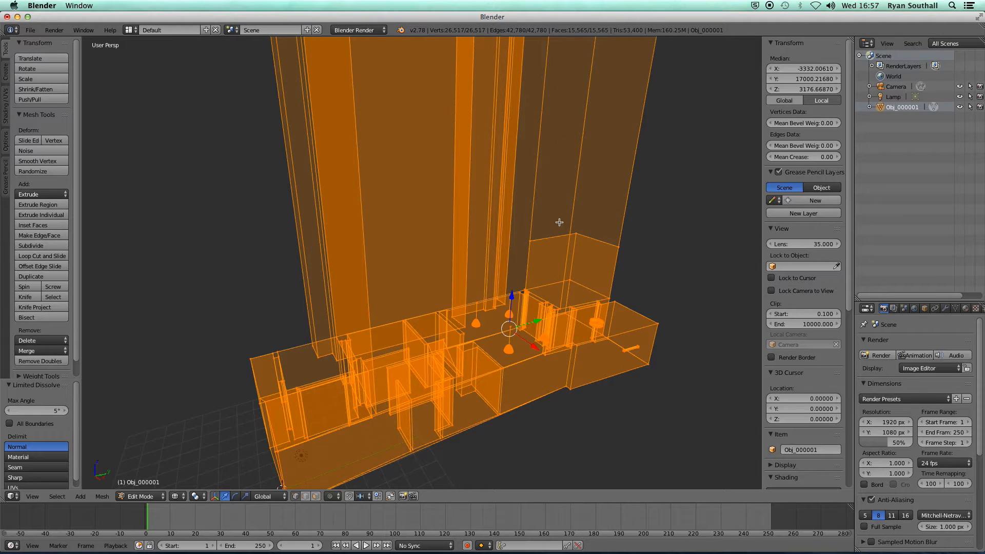
mouse_move(532, 269)
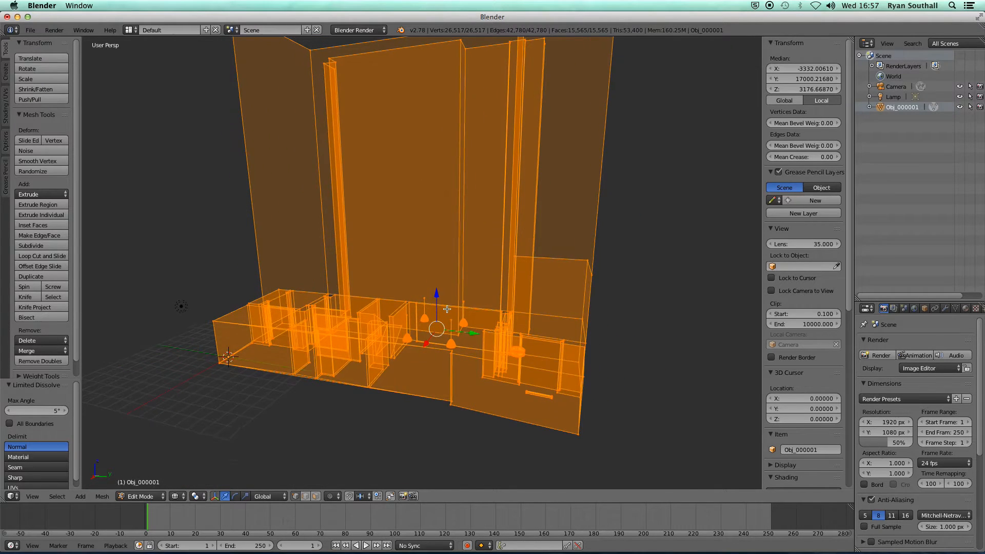
- Return to Object Mode and orbit around the cleaned Obj_000001 wireframe model
key(Tab)
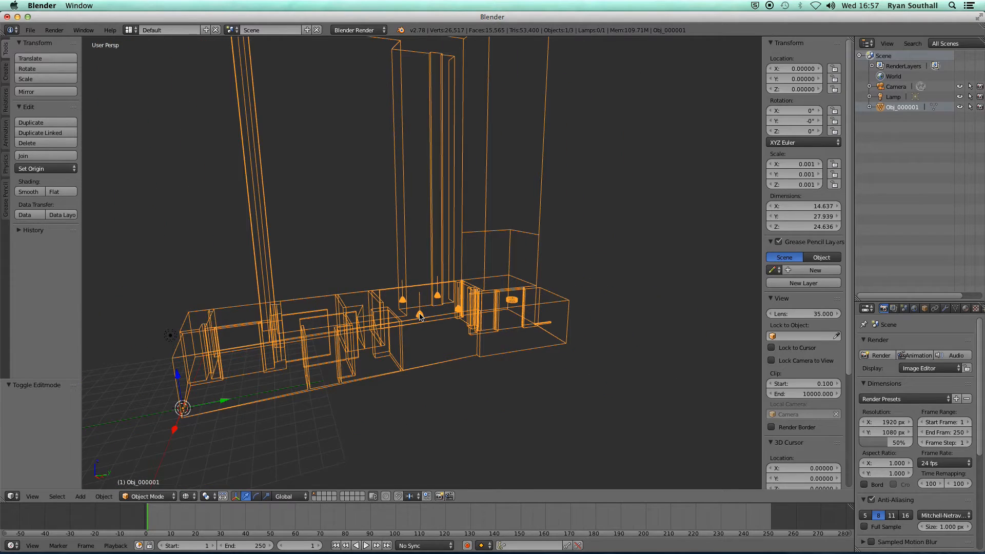
drag(419, 317, 450, 341)
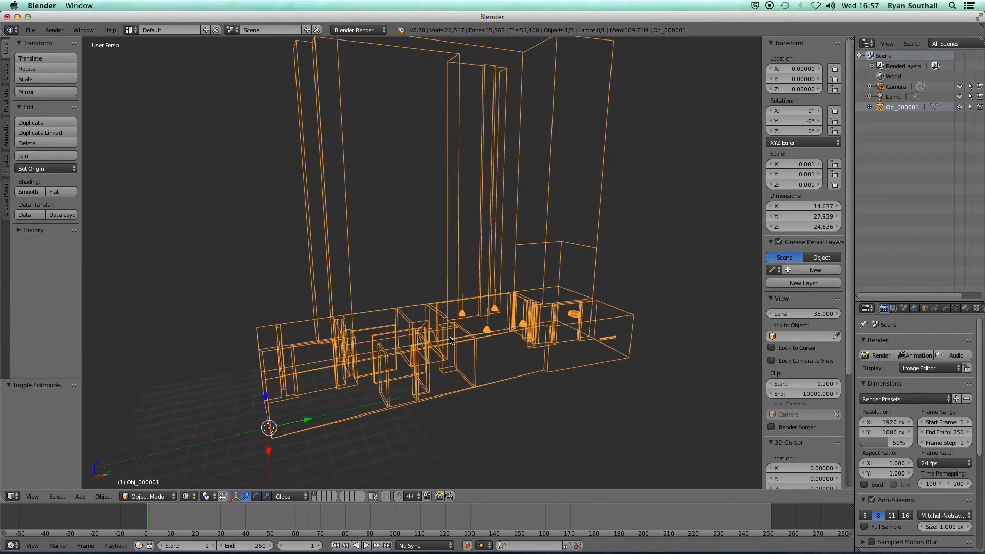